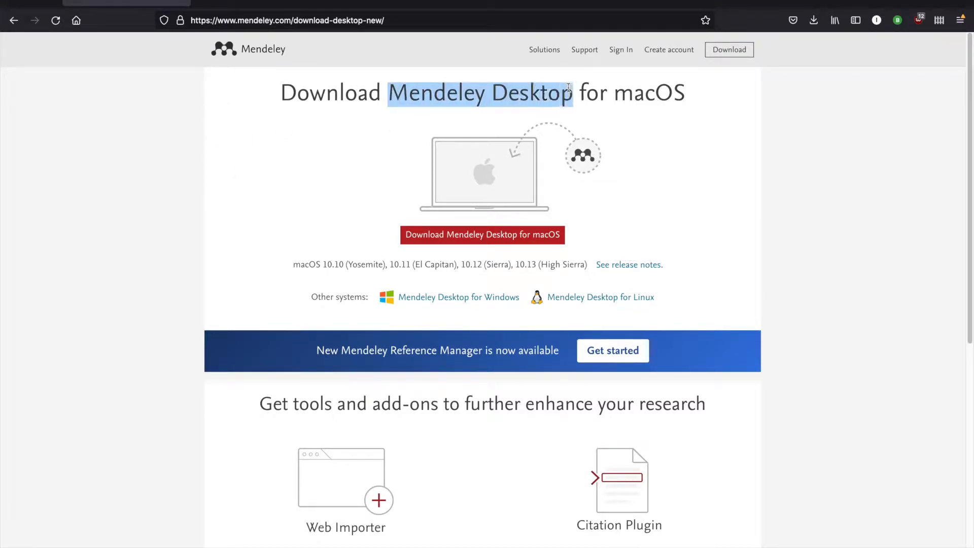
- Scroll down the Mendeley Desktop for macOS download page in Firefox
scroll(down, 3)
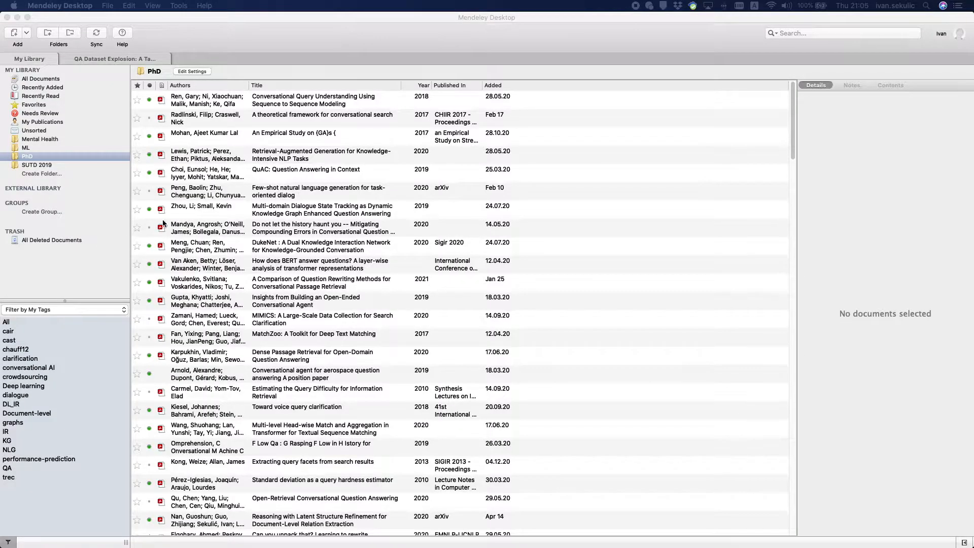
mouse_move(373, 59)
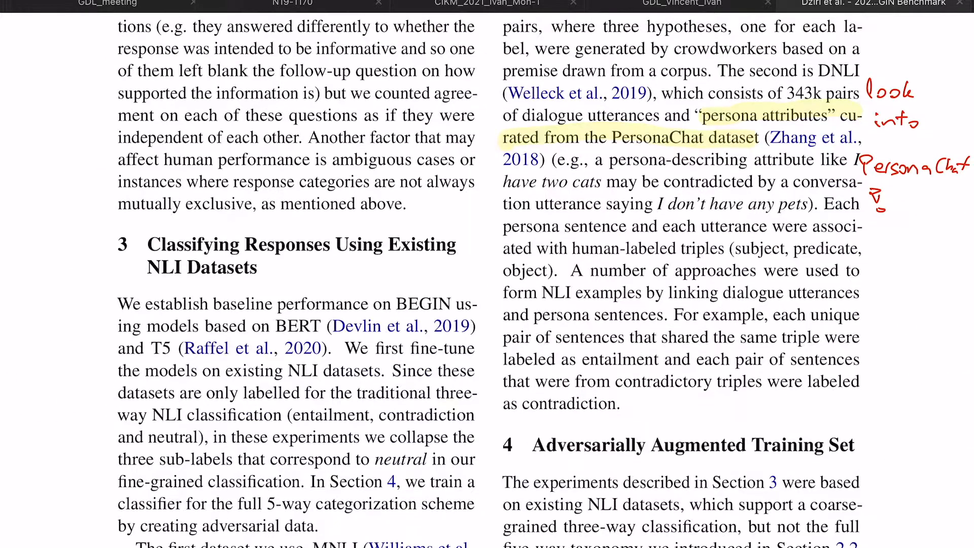
- Scroll through the PDF with handwritten notes in PDF Expert
scroll(down, 3)
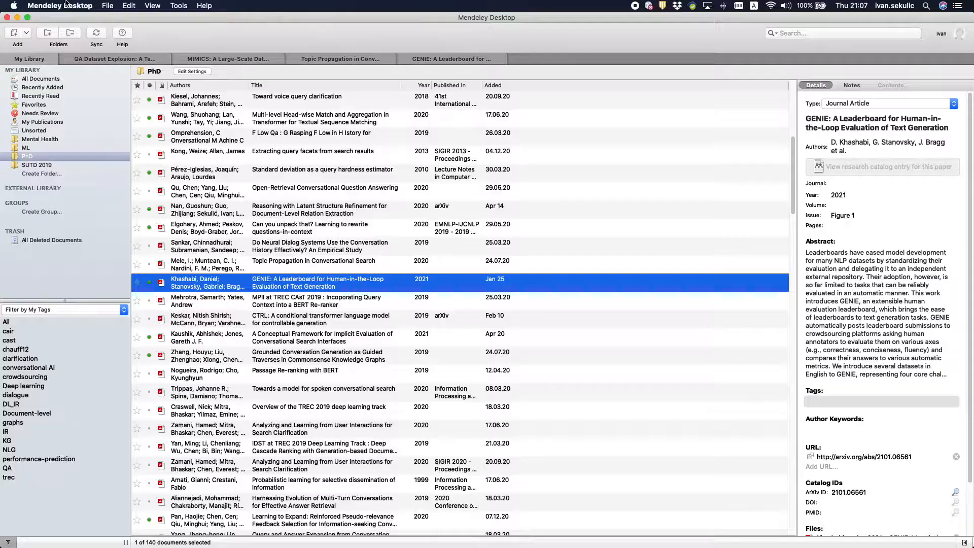
- Open Mendeley Preferences and go to the File Organizer settings
click(60, 6)
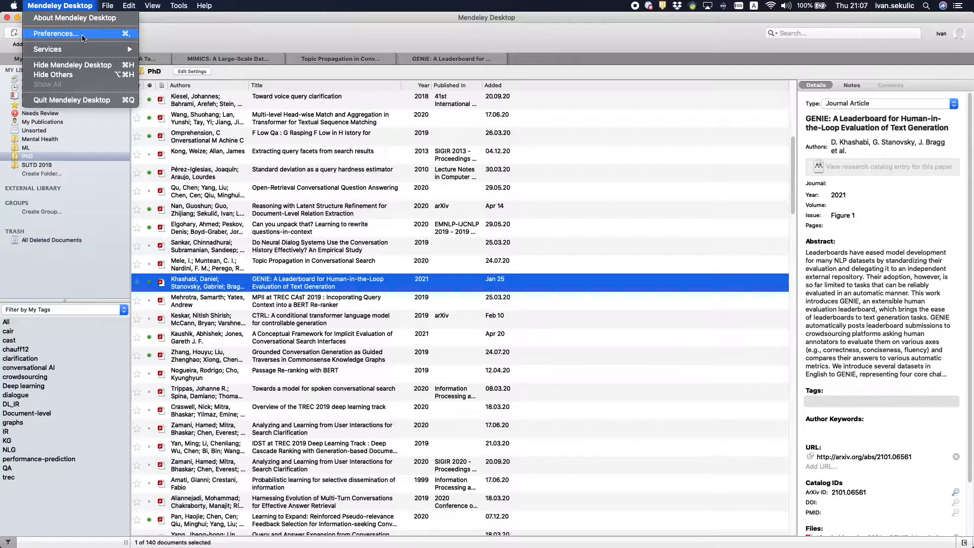
click(55, 33)
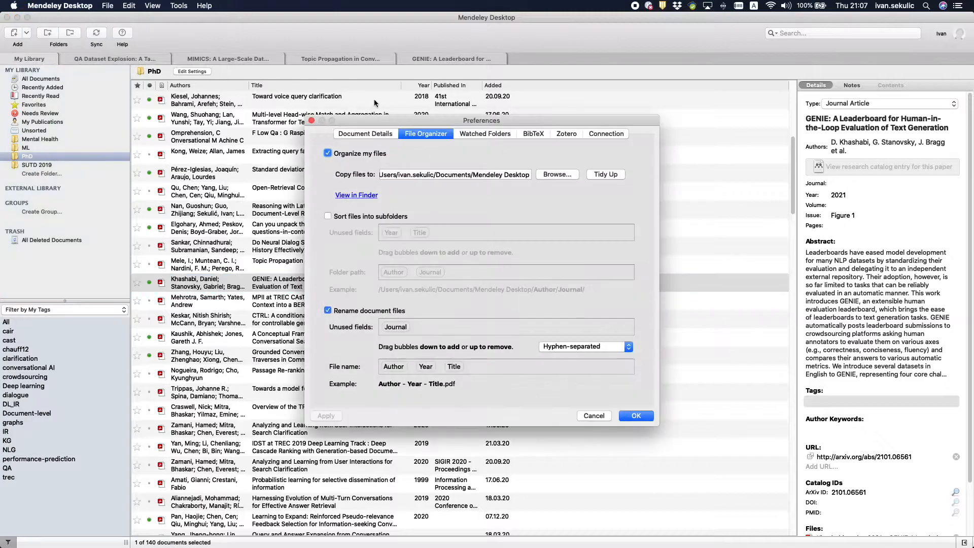
click(365, 133)
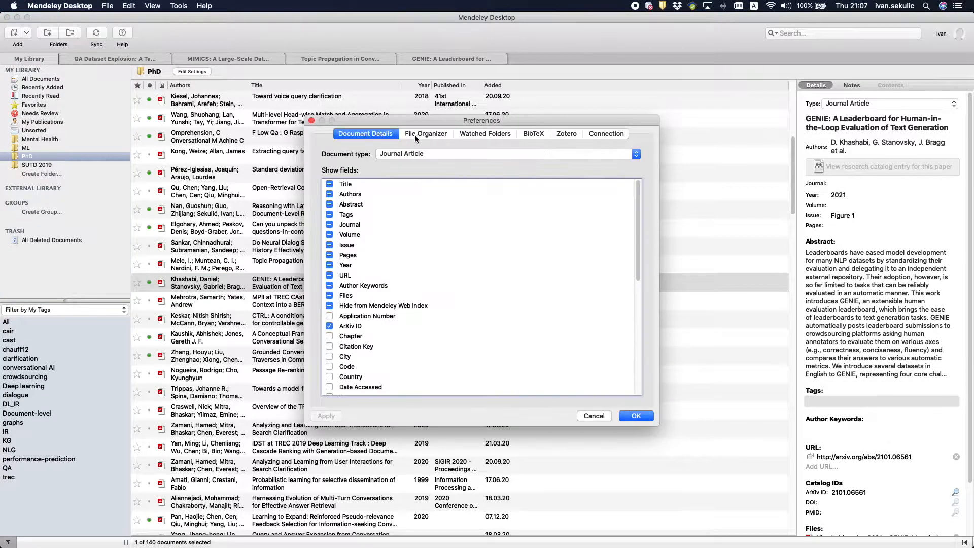
click(425, 134)
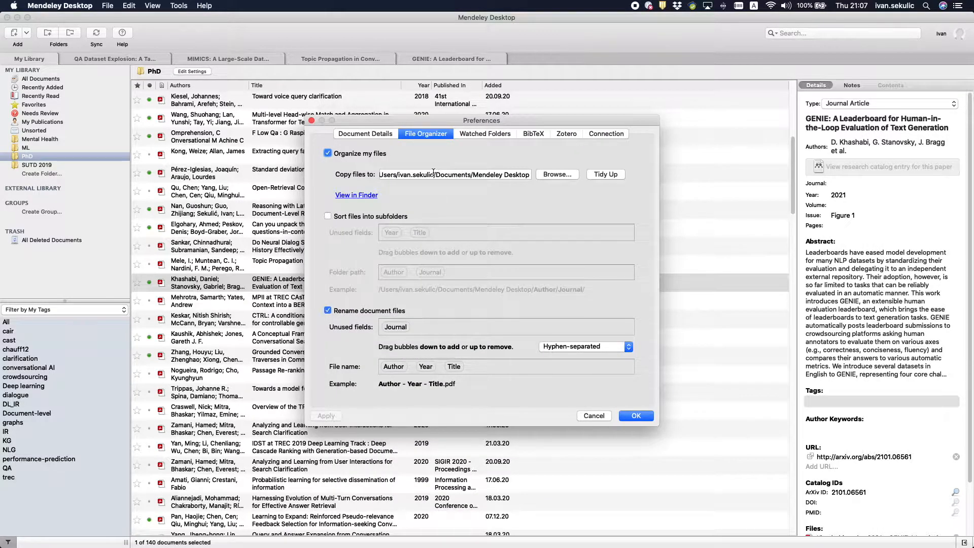
- Select the Copy files to path and browse for a new destination folder
double_click(477, 175)
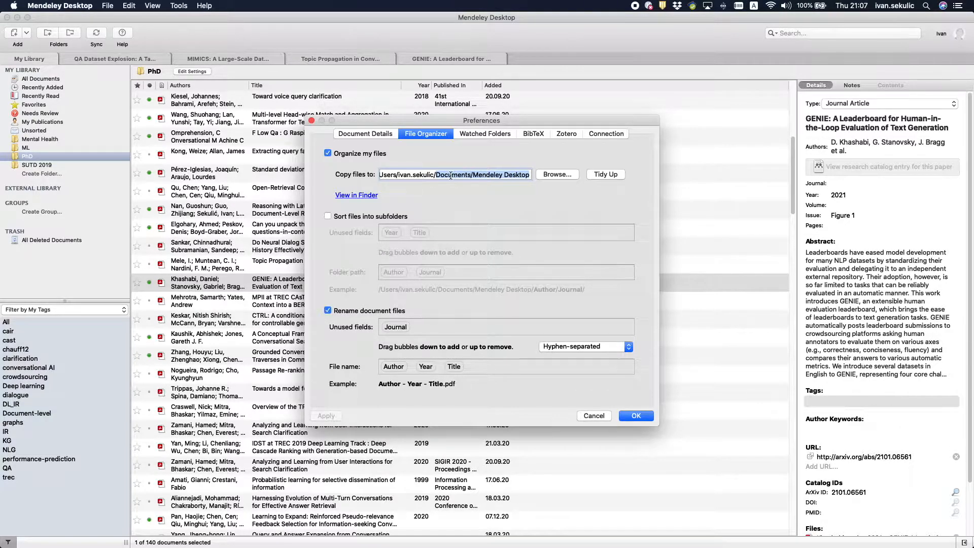
click(556, 174)
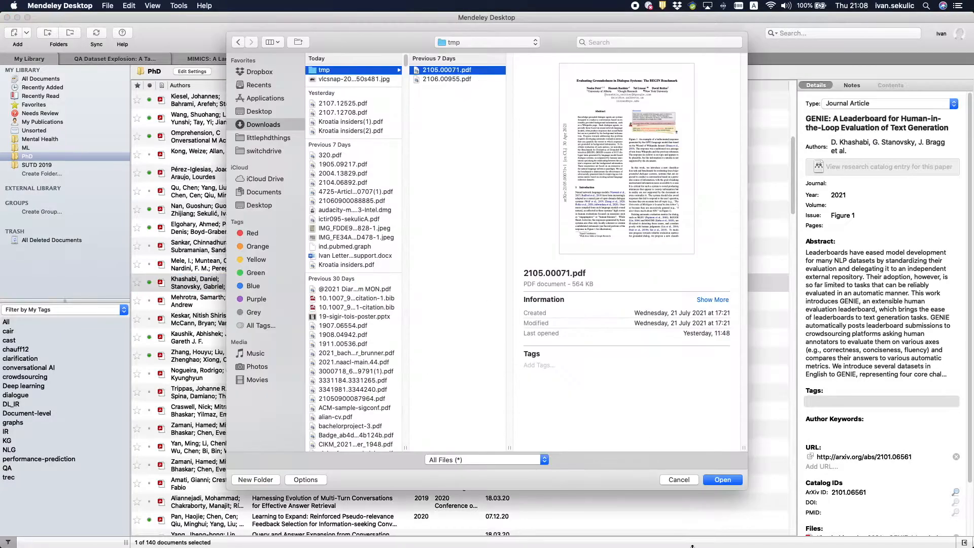
- Open 2105.00071.pdf, the BEGIN benchmark paper, and scroll through it
click(722, 479)
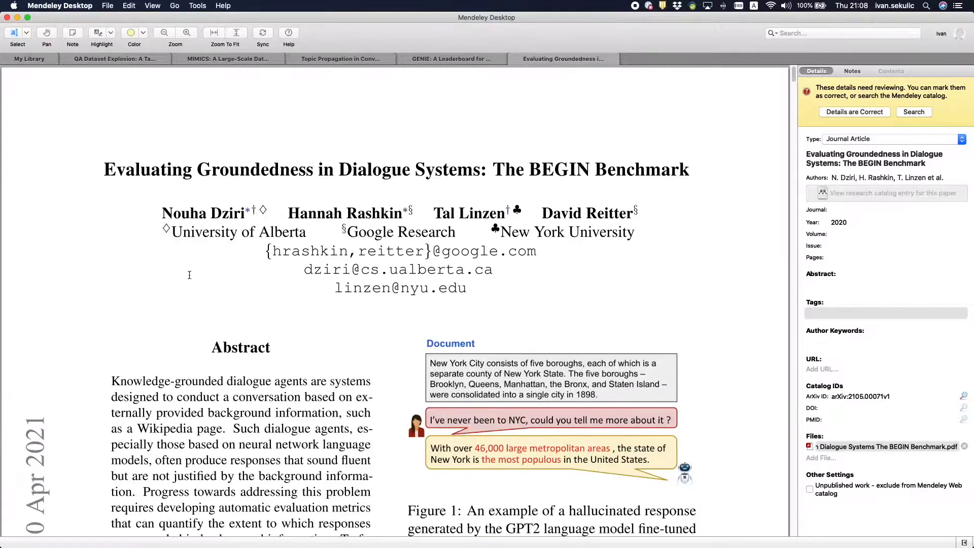
scroll(down, 3)
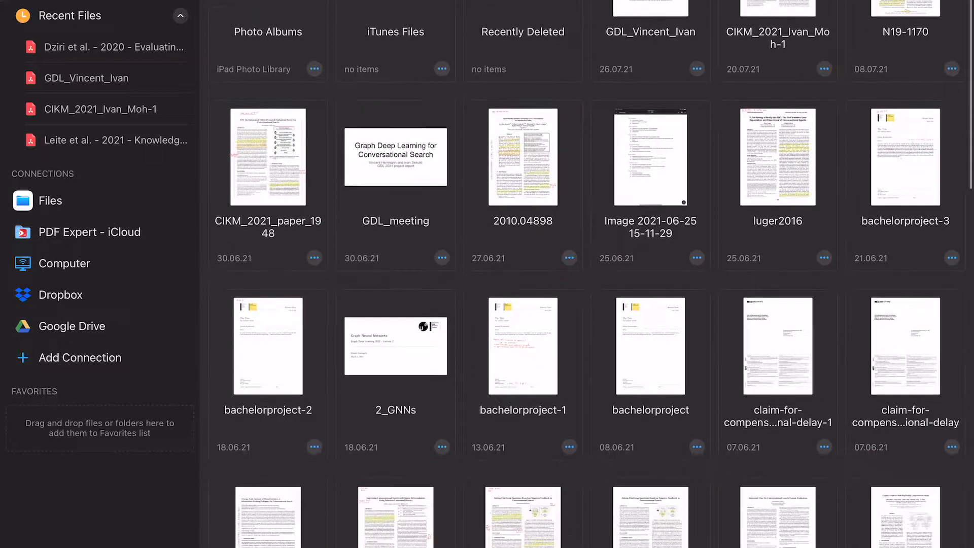
- Open the recent Dziri et al. 2020 paper in PDF Expert and scroll through it
click(50, 200)
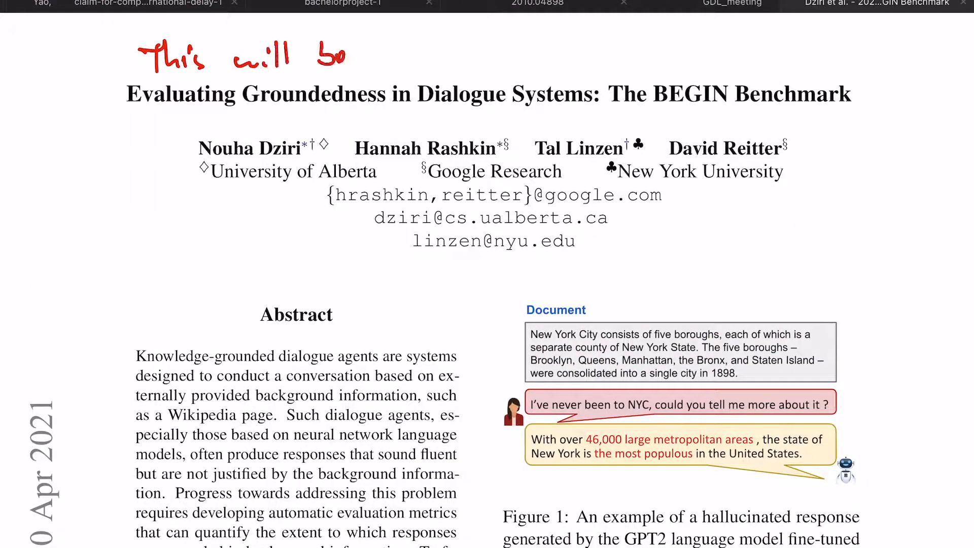
scroll(down, 3)
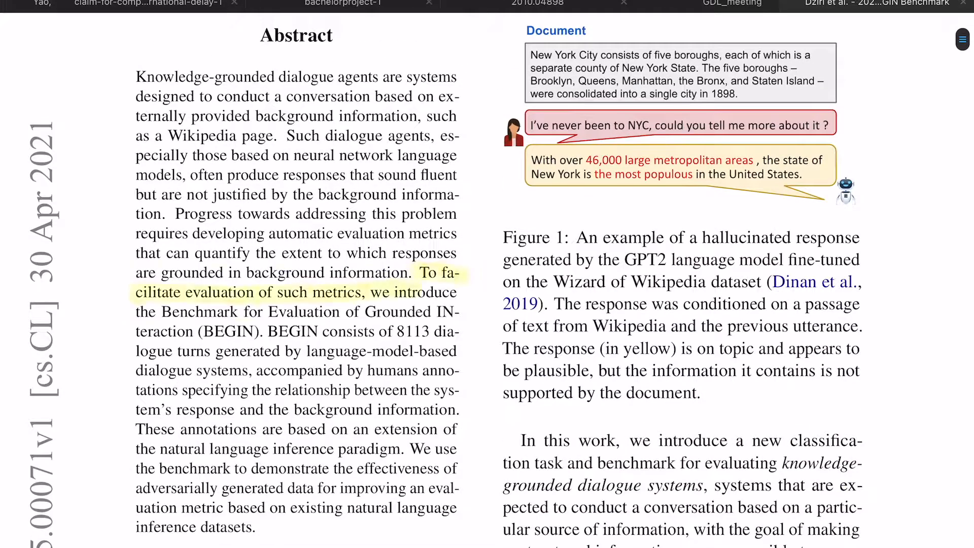
scroll(down, 3)
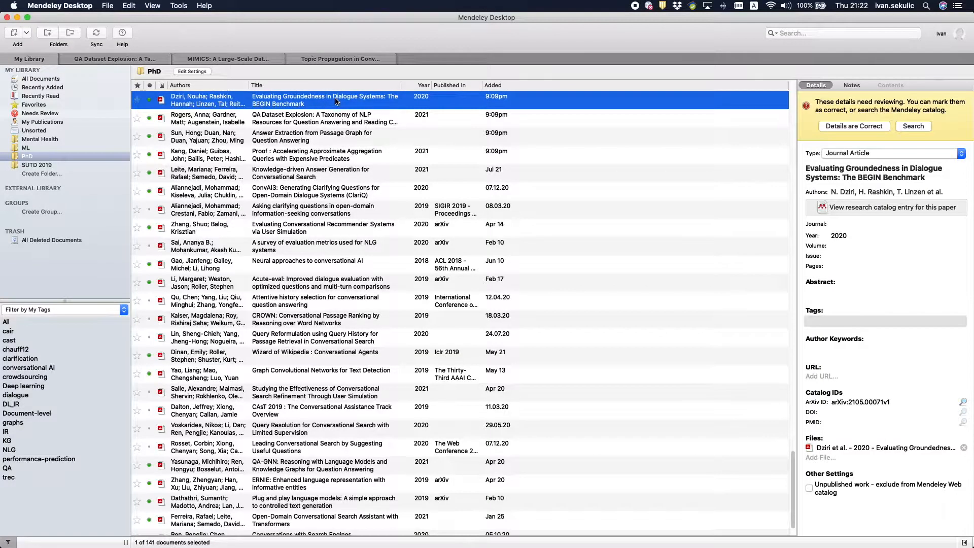
- Open the Evaluating Groundedness paper from the PhD folder and scroll its synced annotations
double_click(323, 100)
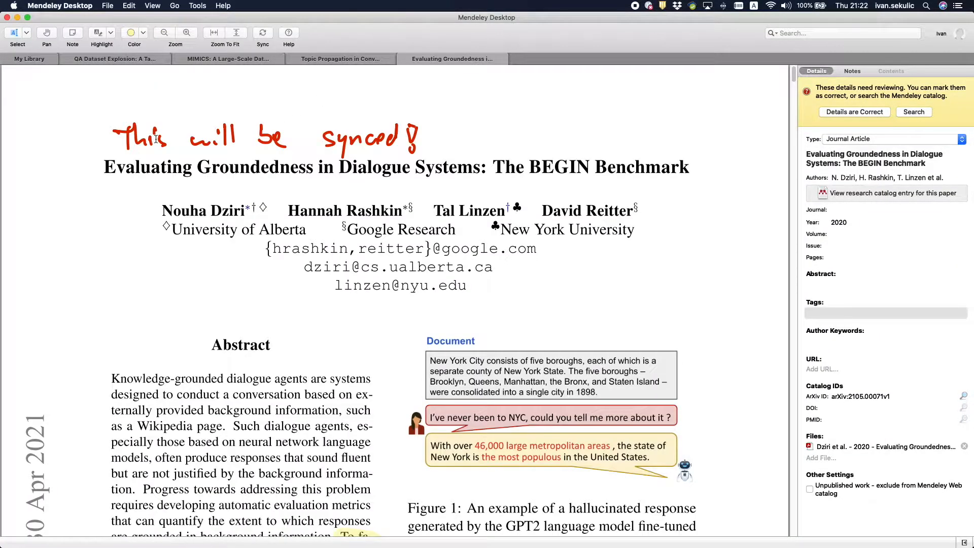
scroll(down, 3)
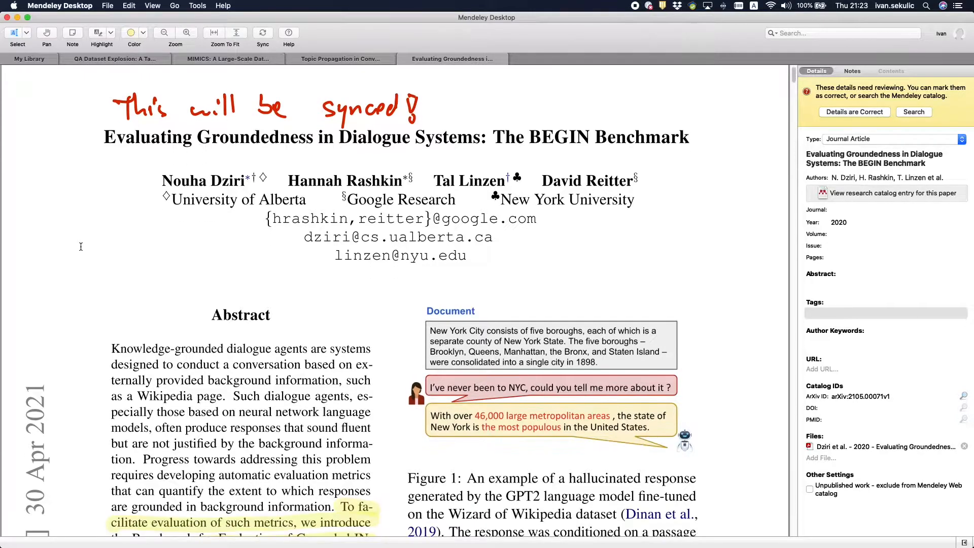
scroll(down, 3)
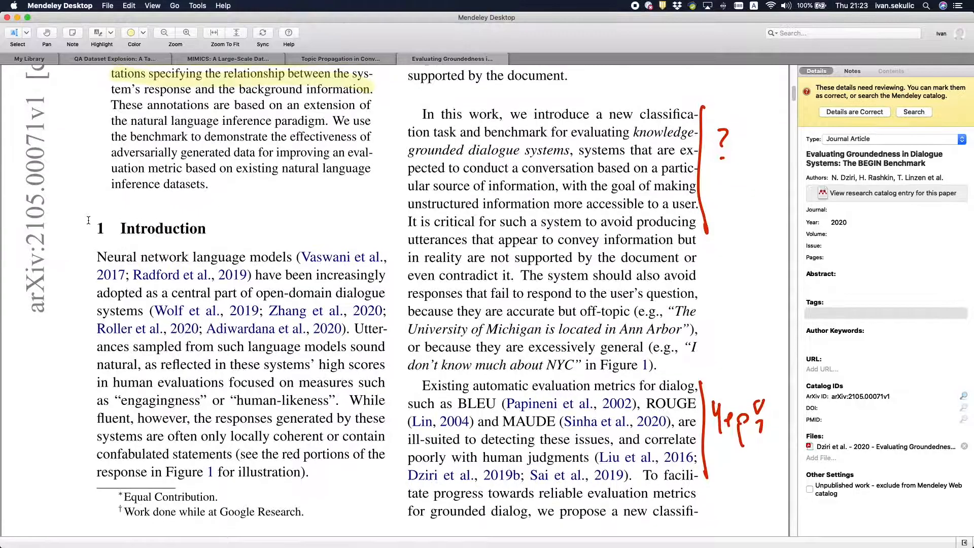
scroll(down, 3)
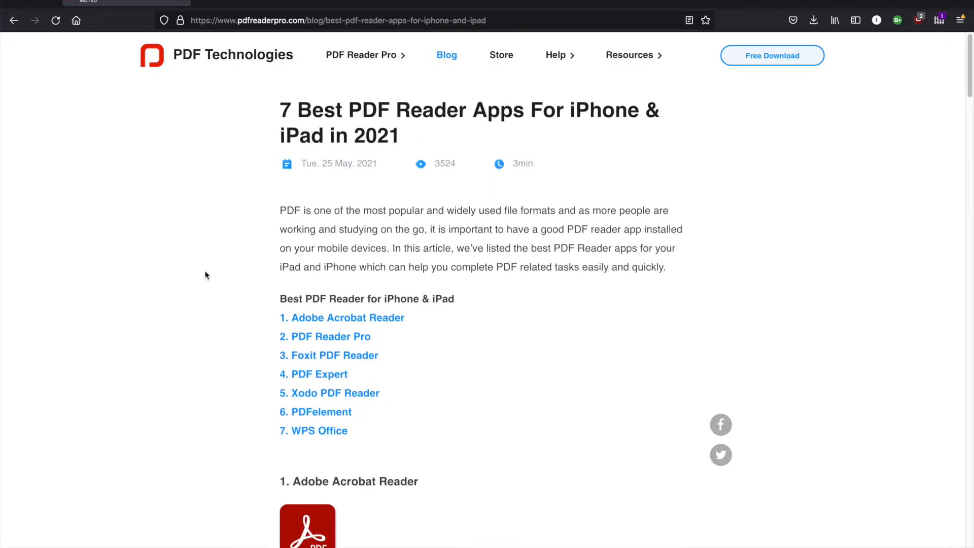
- Scroll through the Reddit post 'Little things in PhD that nobody talks about'
scroll(down, 3)
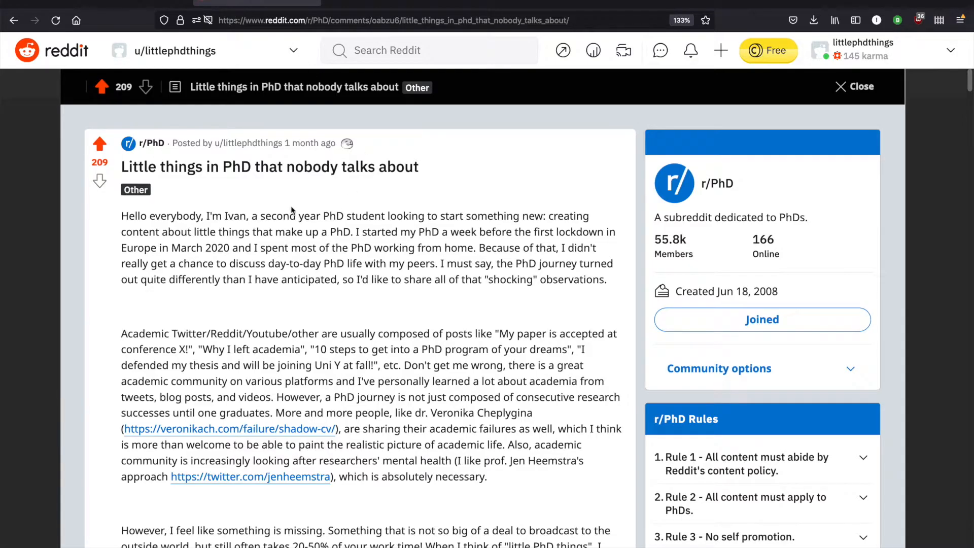
scroll(down, 3)
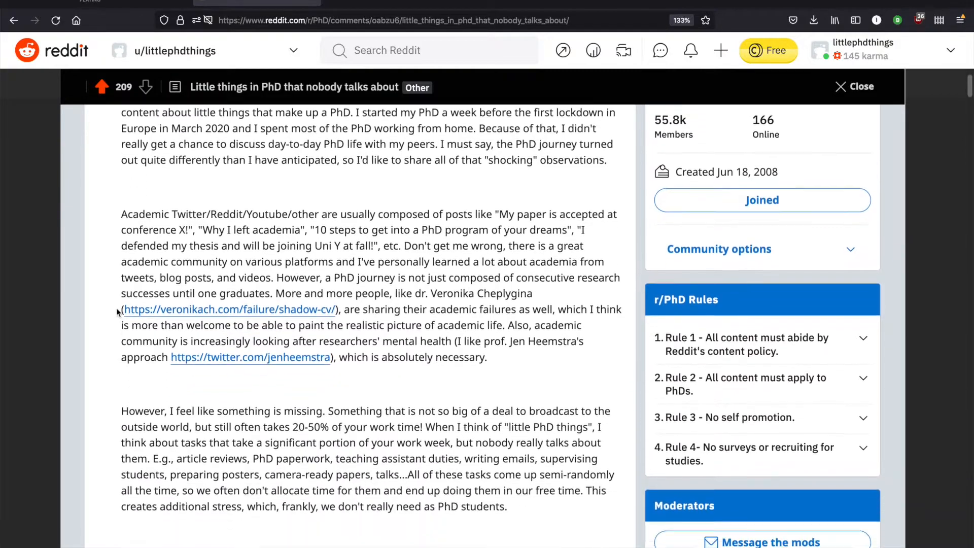
scroll(down, 3)
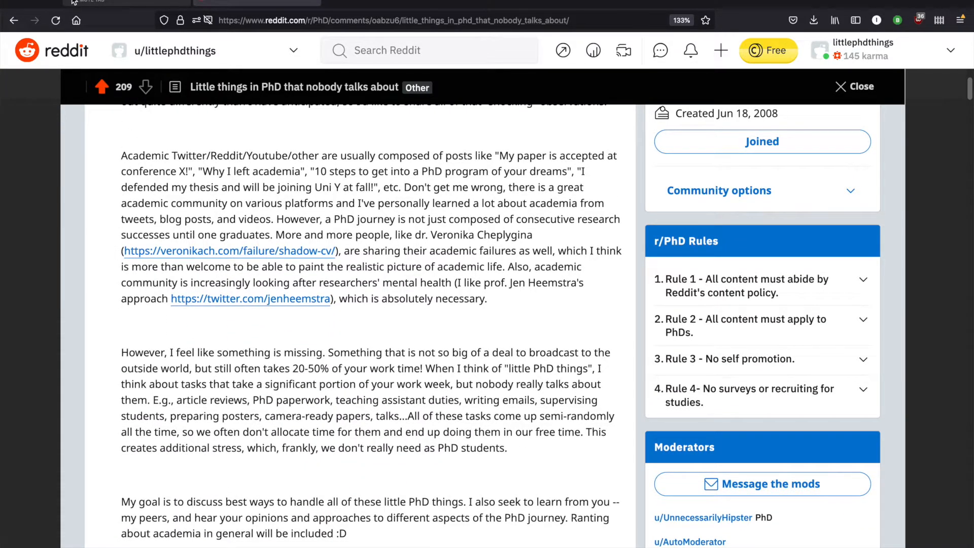